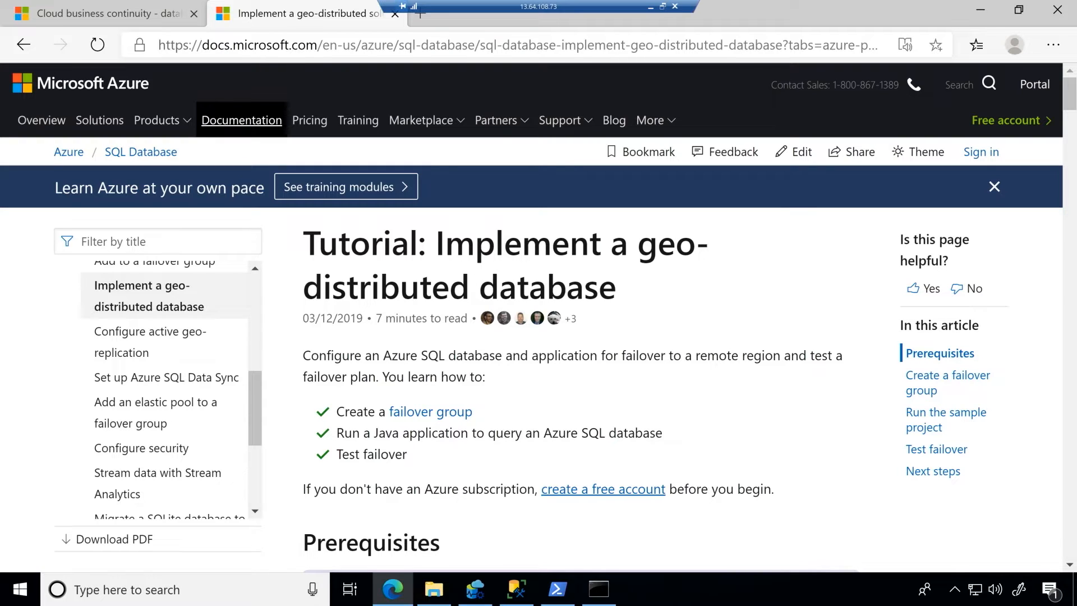
# Run the Set-AzContext cell and create failover group aw-server-fg-0406 linking primary and DR servers.
pyautogui.click(599, 589)
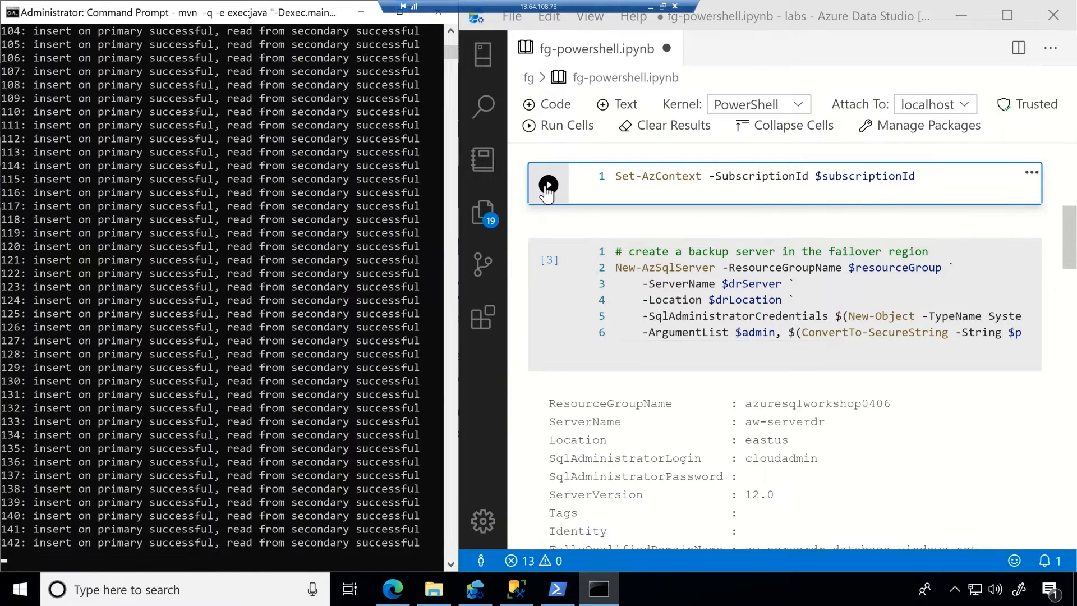
pyautogui.moveTo(547, 185)
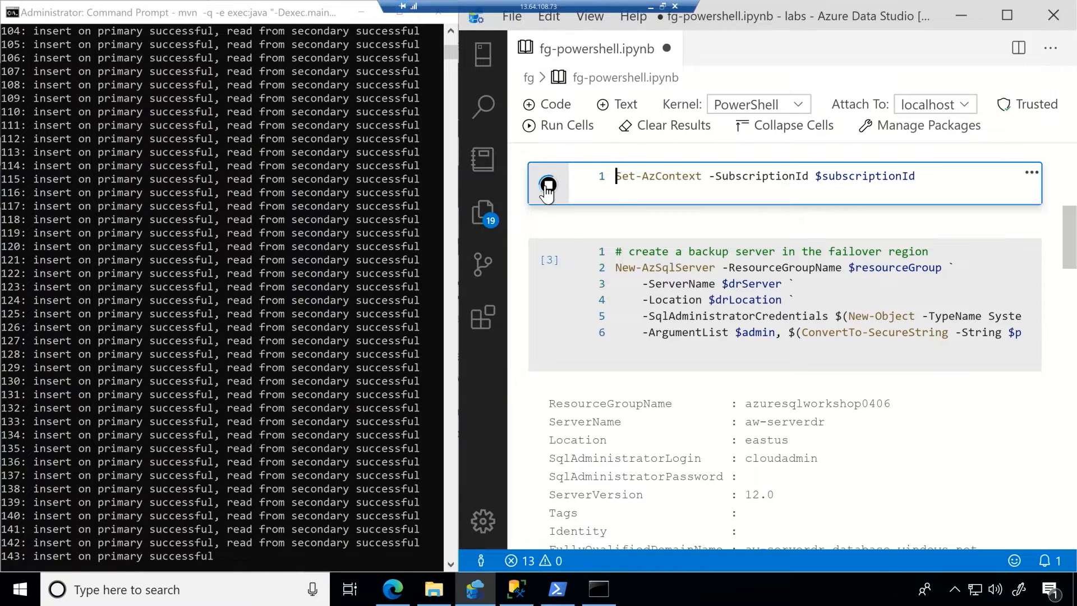
pyautogui.click(547, 184)
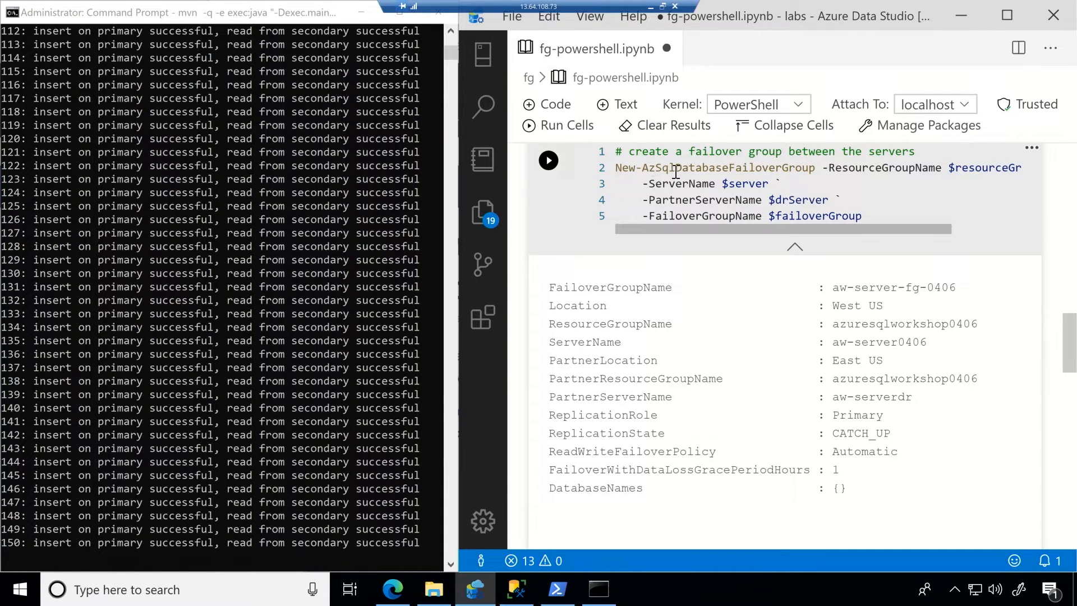
# Run Add-AzSqlDatabaseToFailoverGroup to place AdventureWorks0406 in aw-server-fg-0406 and view the output.
pyautogui.doubleClick(727, 168)
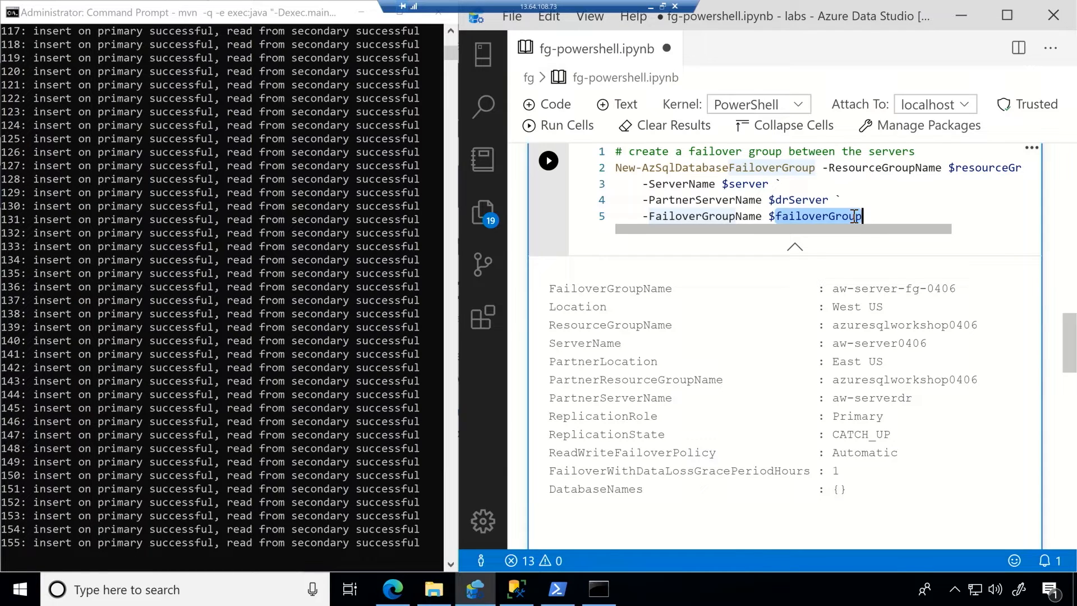
pyautogui.scroll(-3)
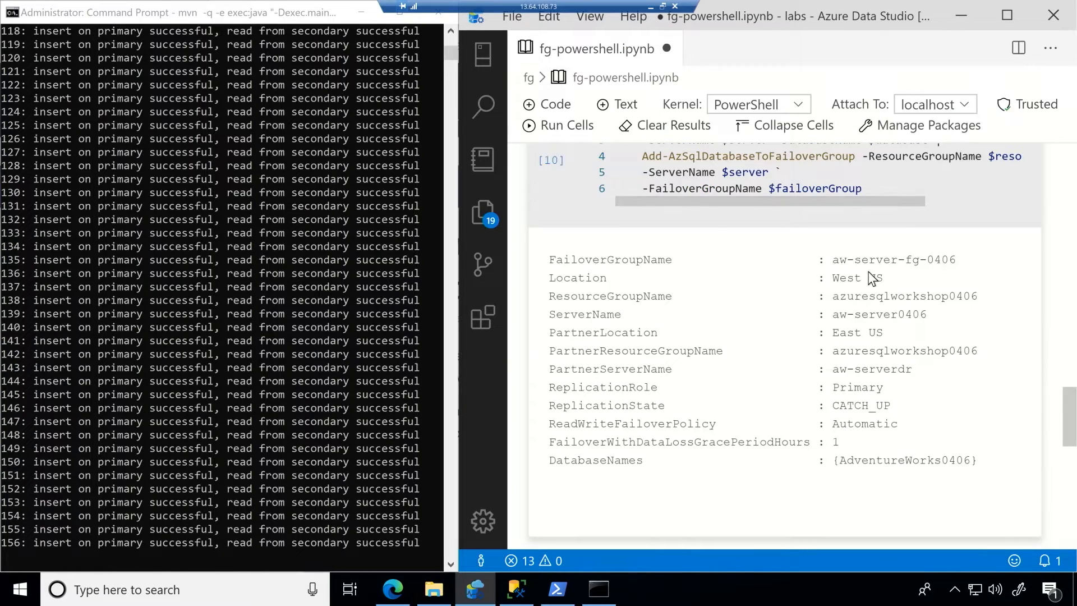
# Scroll to the Get-AzSqlDatabaseFailoverGroup role check showing the DR server as Secondary.
pyautogui.scroll(-3)
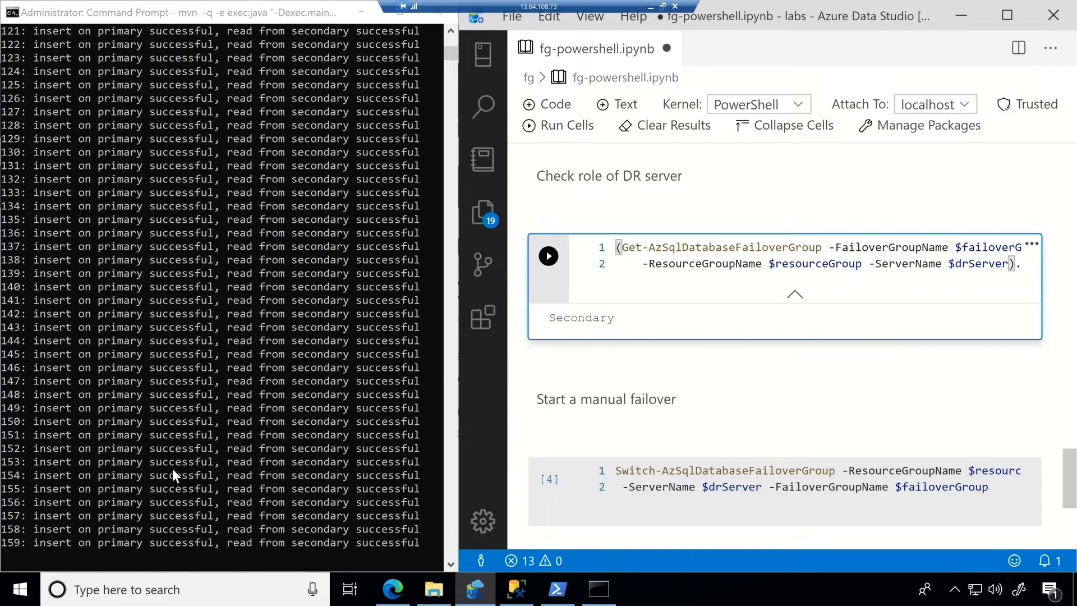
pyautogui.moveTo(35, 550)
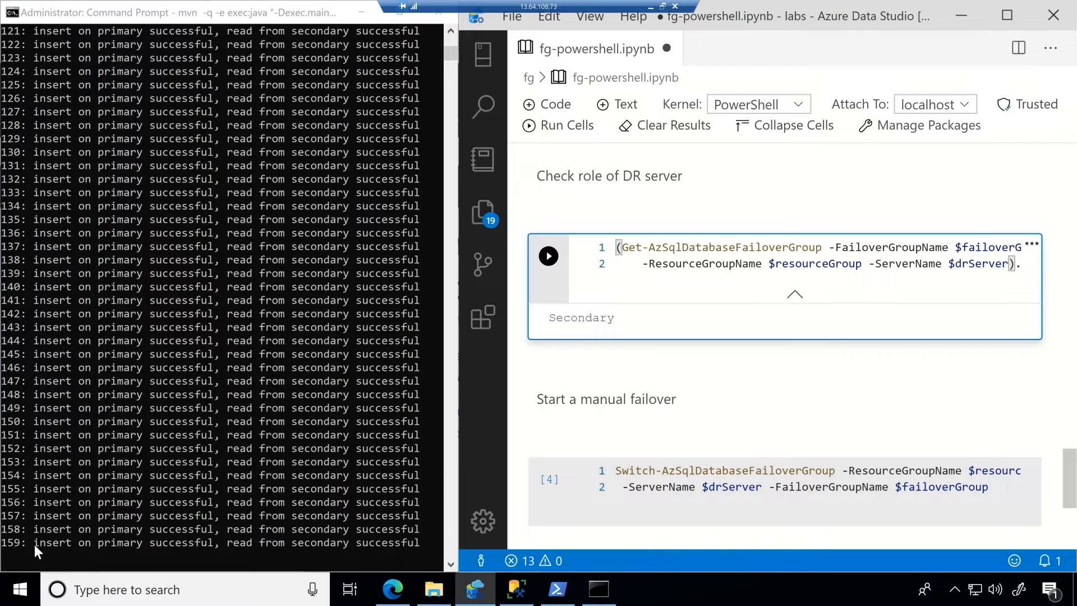